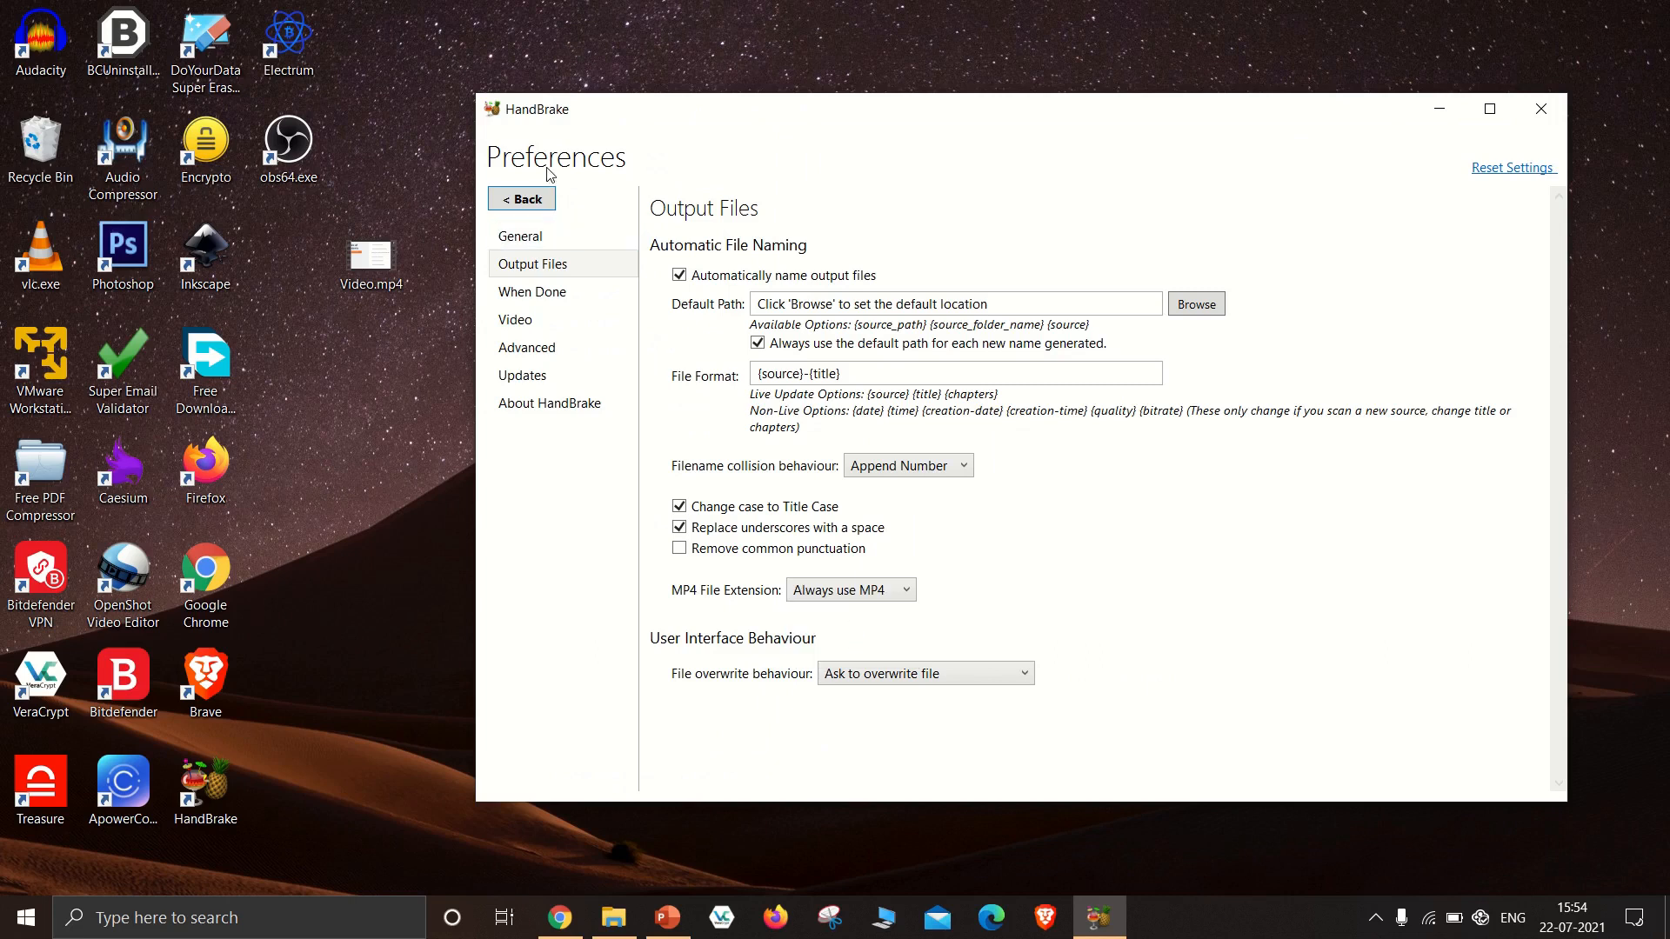
Leave the output-naming preferences and return to the main encoding window.
click(521, 200)
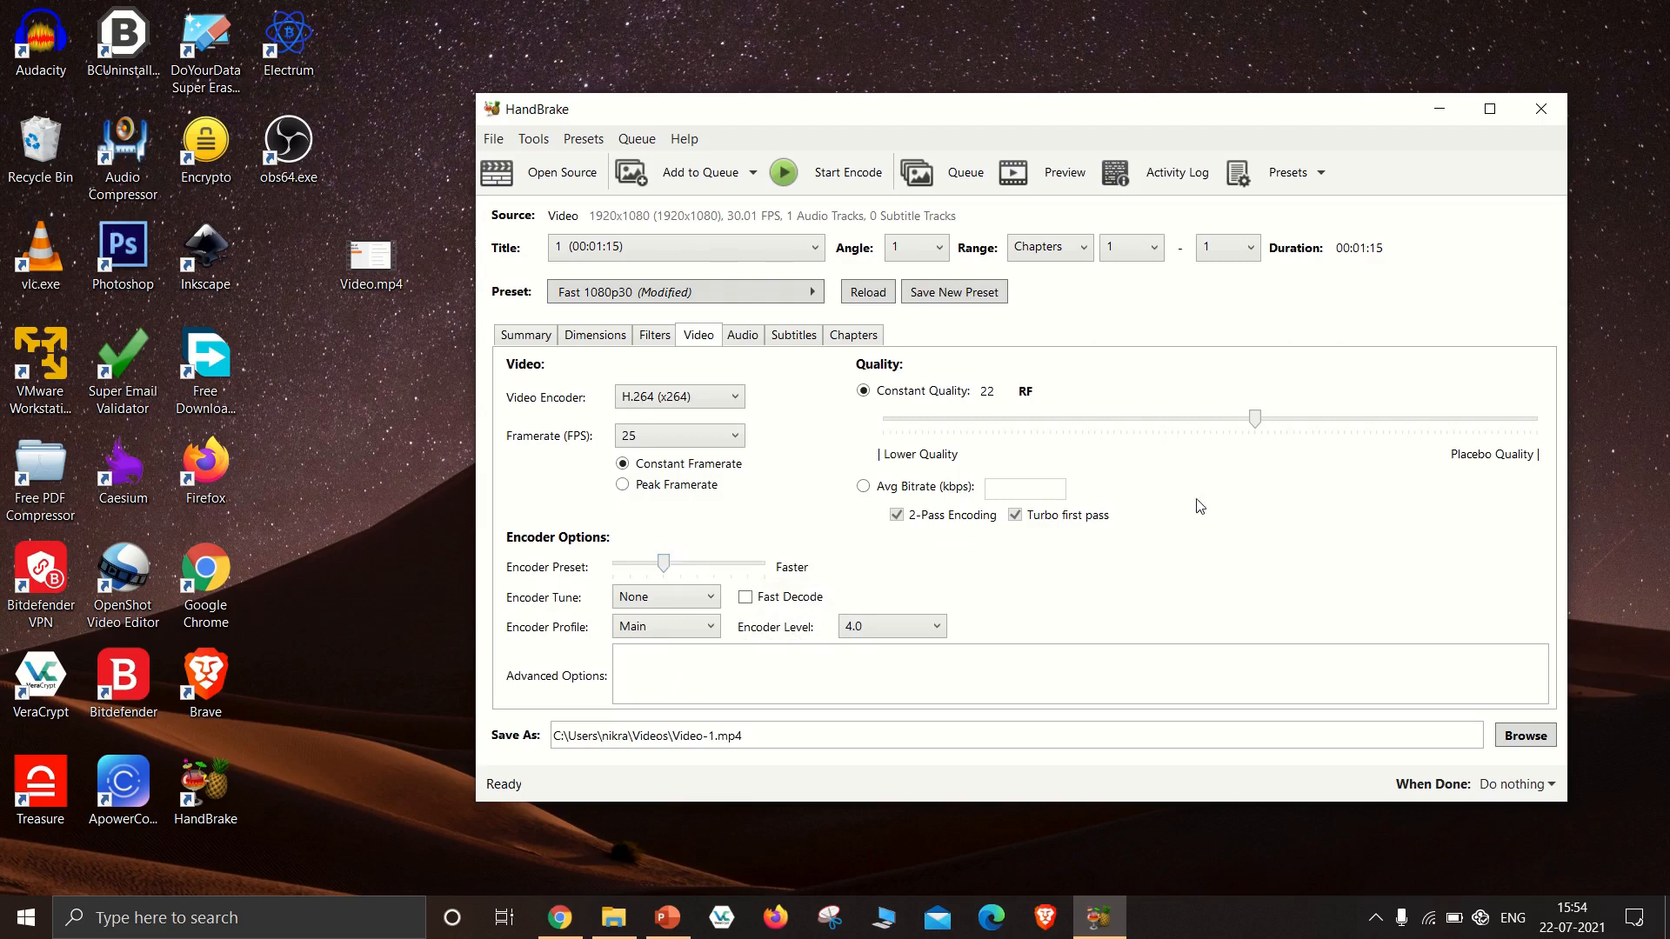
Show the Audio tab listing the AAC 160 kbps stereo track.
click(741, 336)
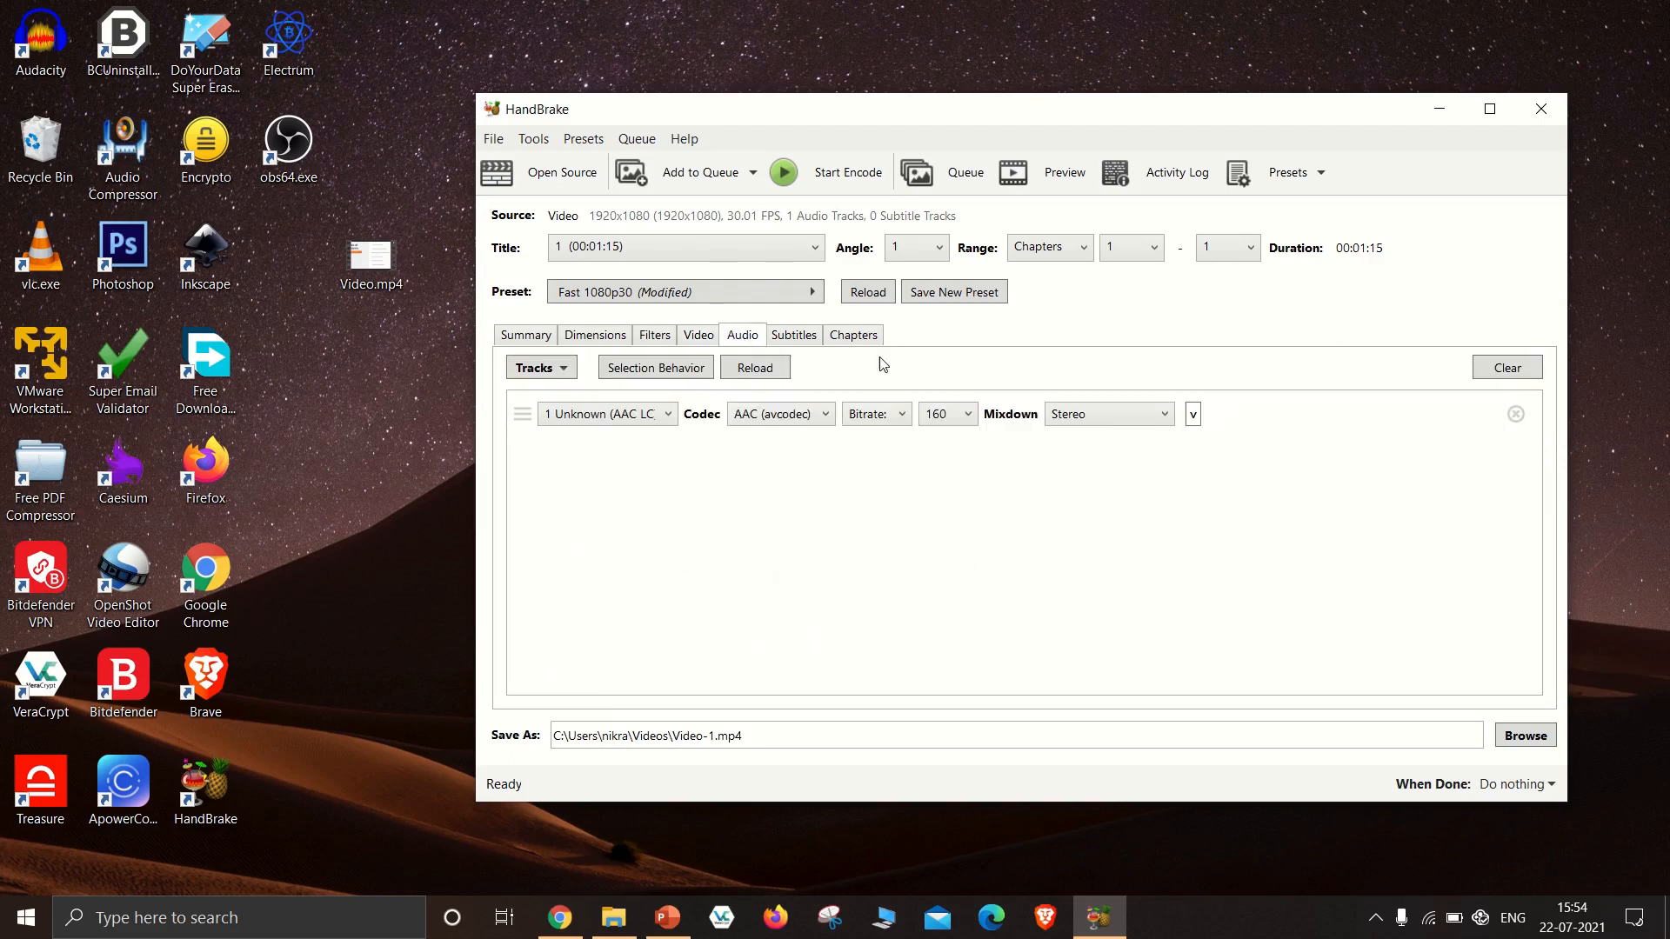